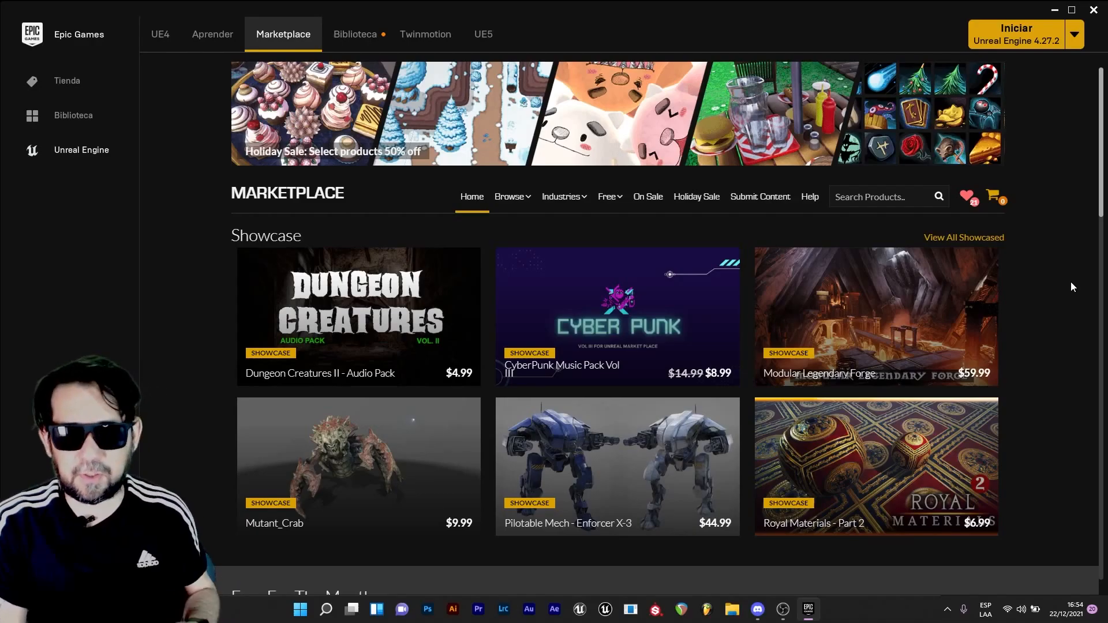
{"action": "mouse_move", "coordinate": [918, 229]}
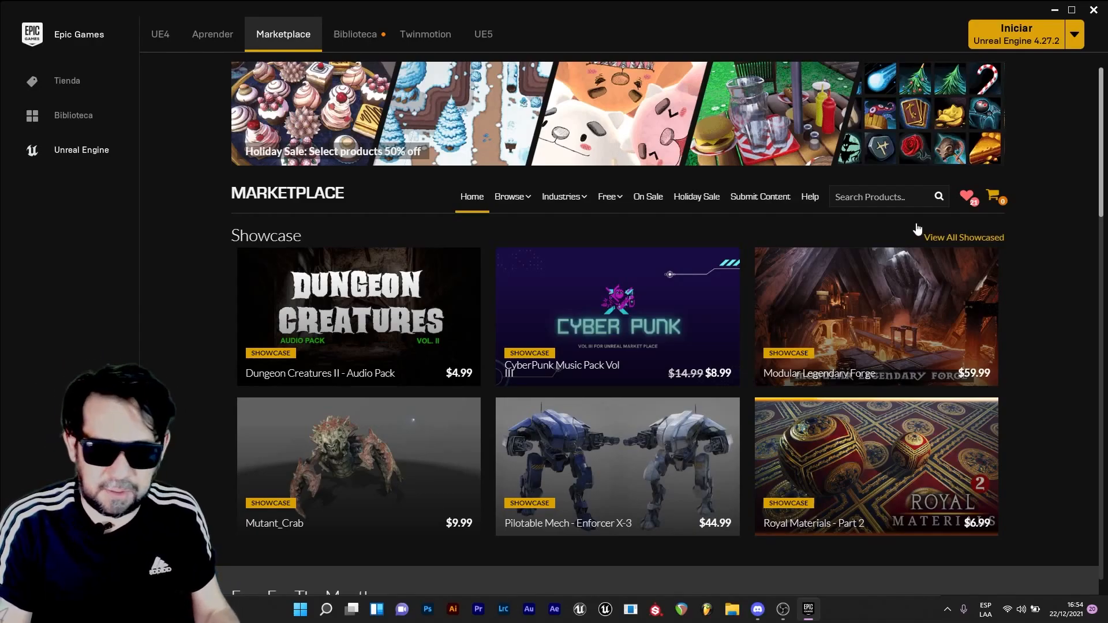
{"action": "mouse_move", "coordinate": [455, 45]}
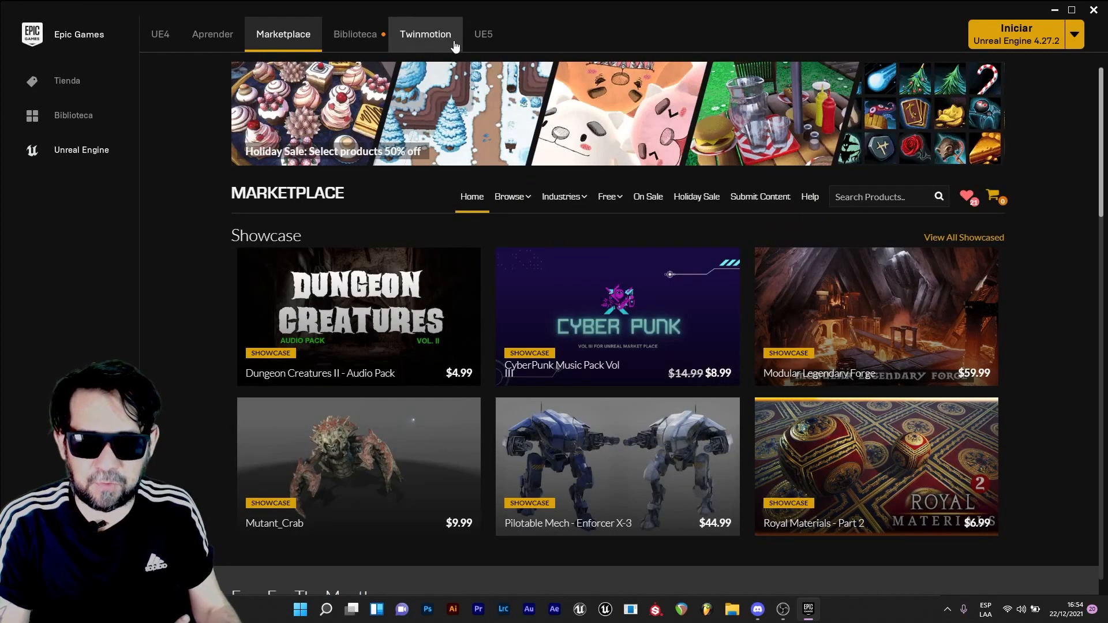
{"action": "mouse_move", "coordinate": [388, 218]}
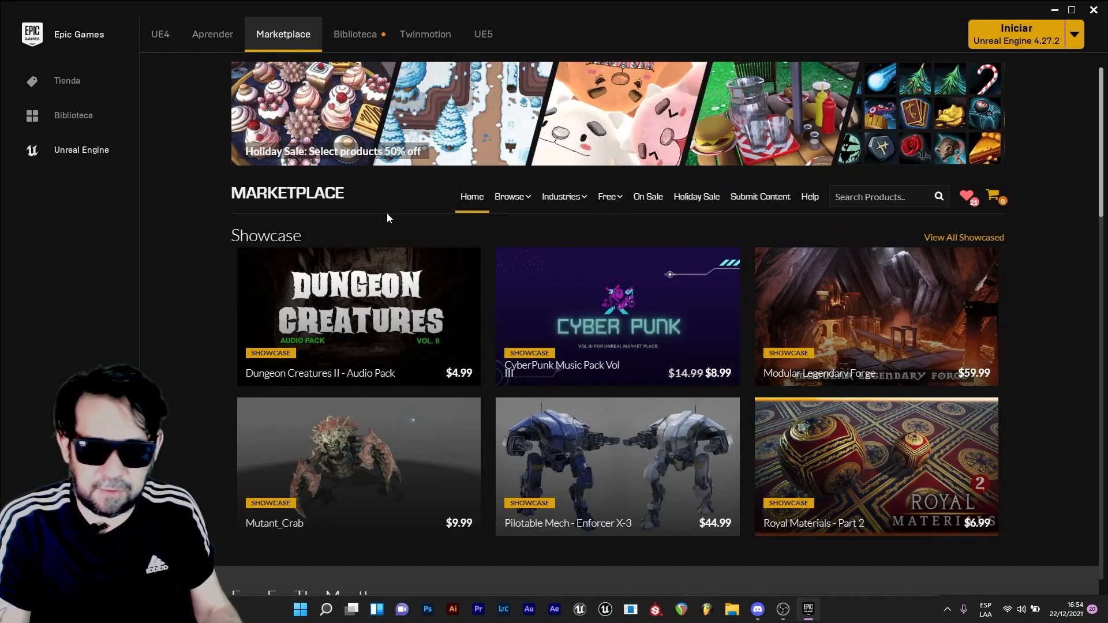
- Show the Marketplace's list of free content categories
{"action": "left_click", "coordinate": [607, 197]}
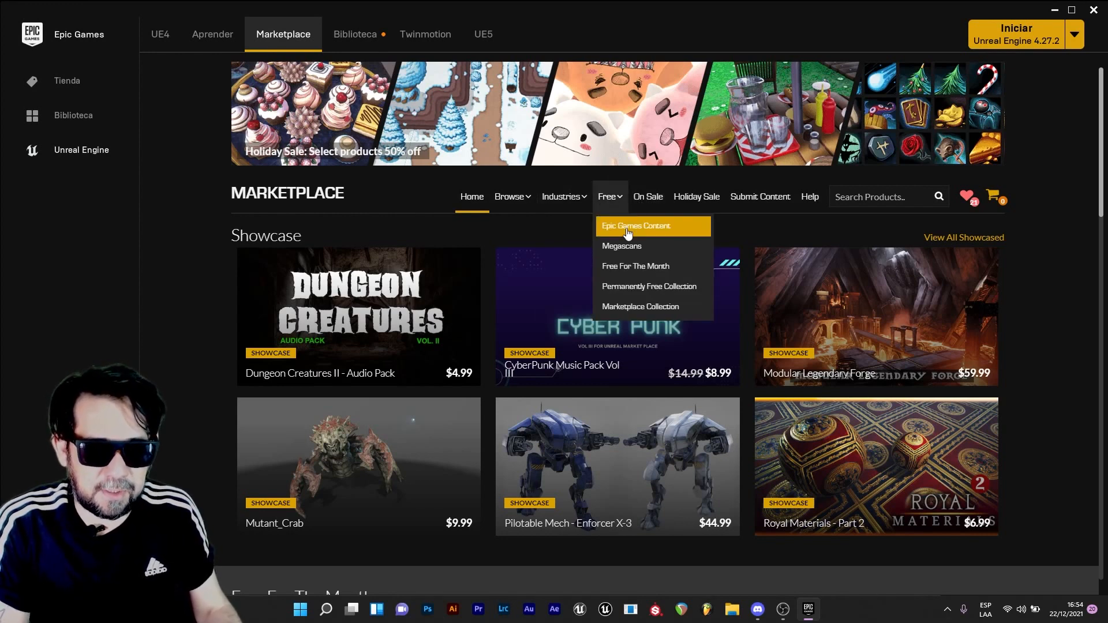
{"action": "mouse_move", "coordinate": [609, 196]}
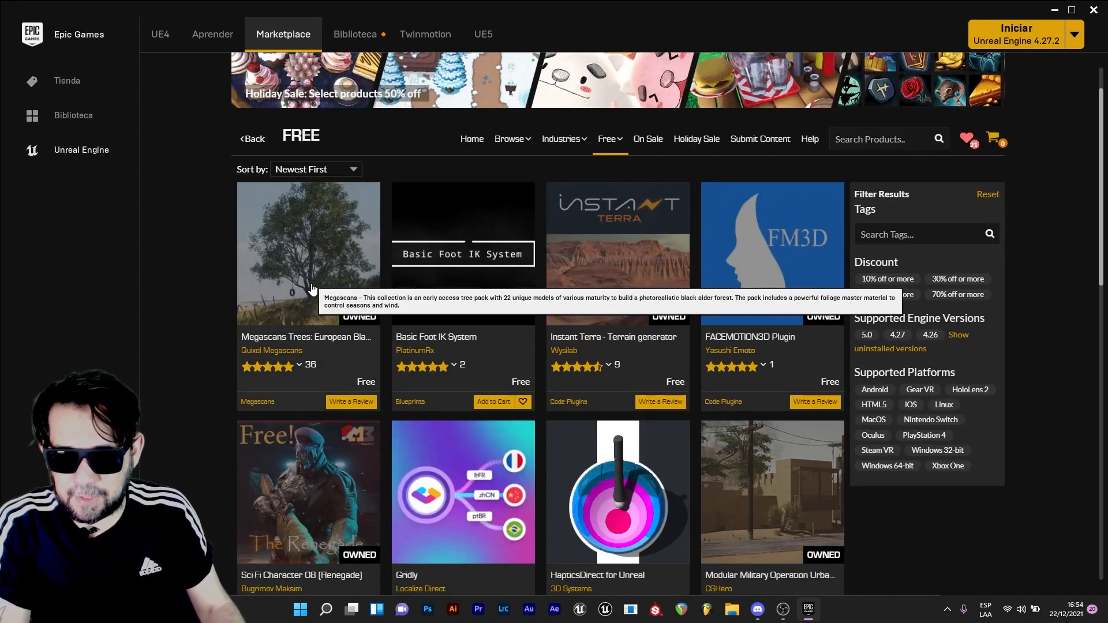
- Add the Megascans Trees: European Black Alder pack to project X
{"action": "left_click", "coordinate": [308, 254]}
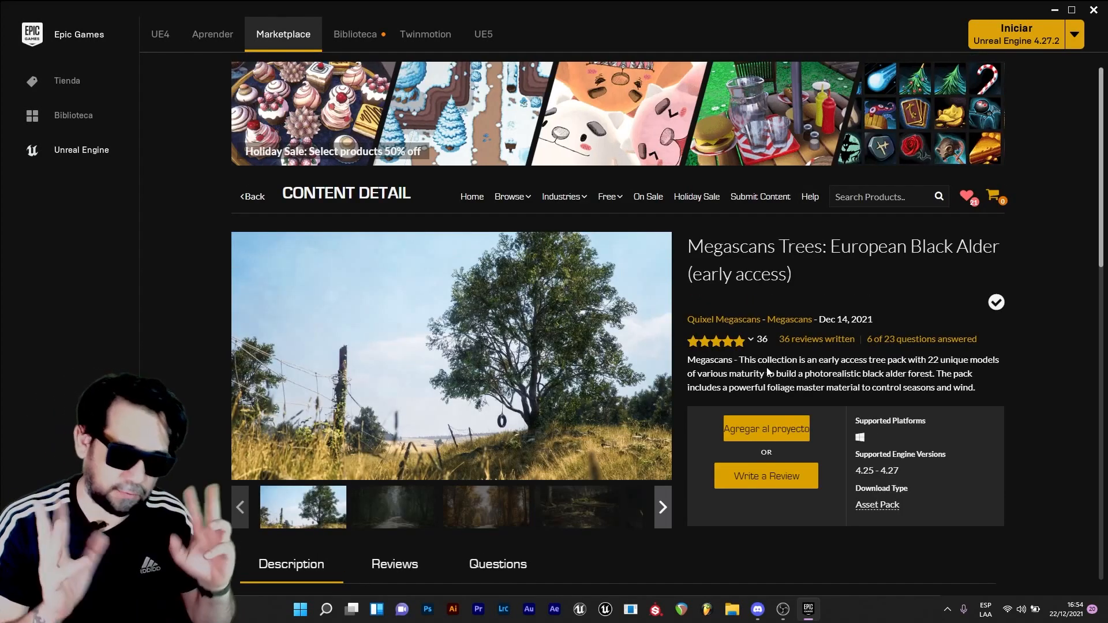
{"action": "left_click", "coordinate": [766, 428]}
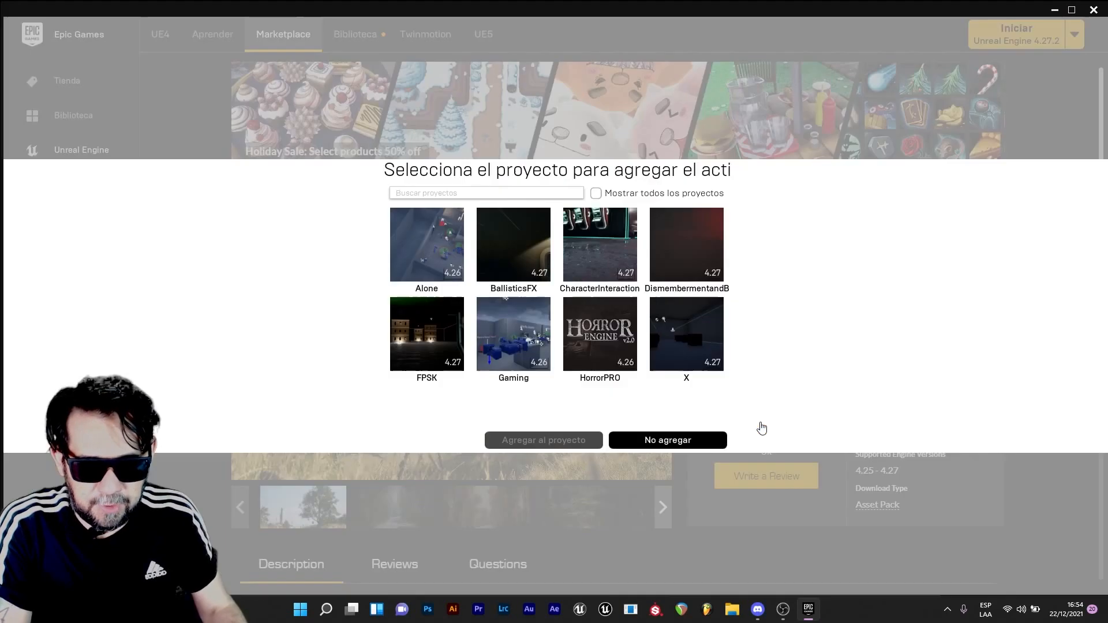
{"action": "left_click", "coordinate": [686, 334]}
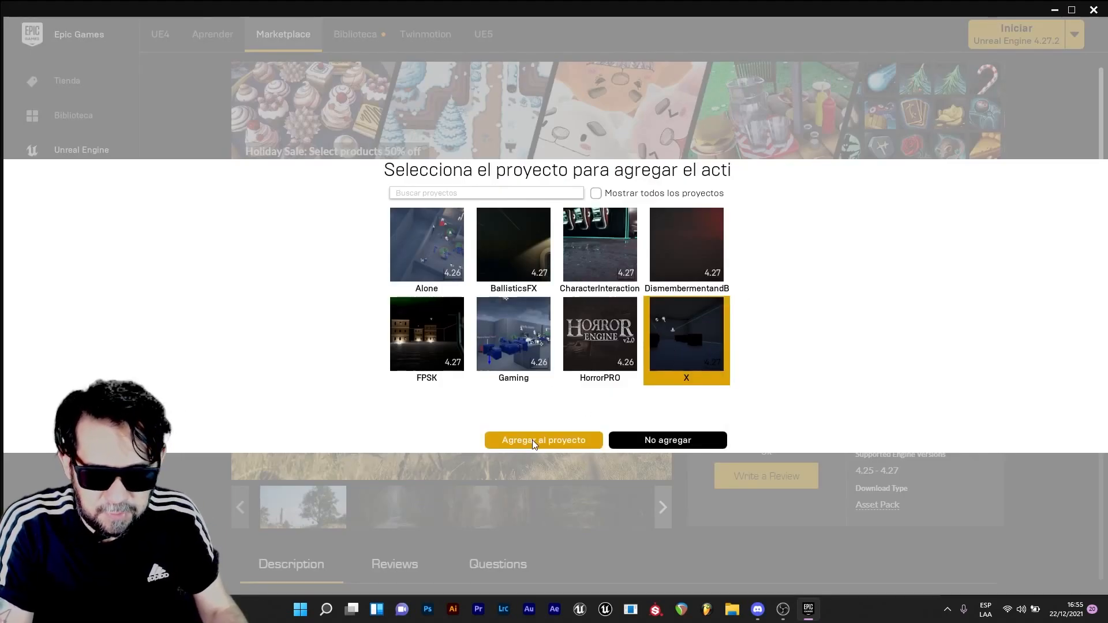
{"action": "left_click", "coordinate": [544, 440]}
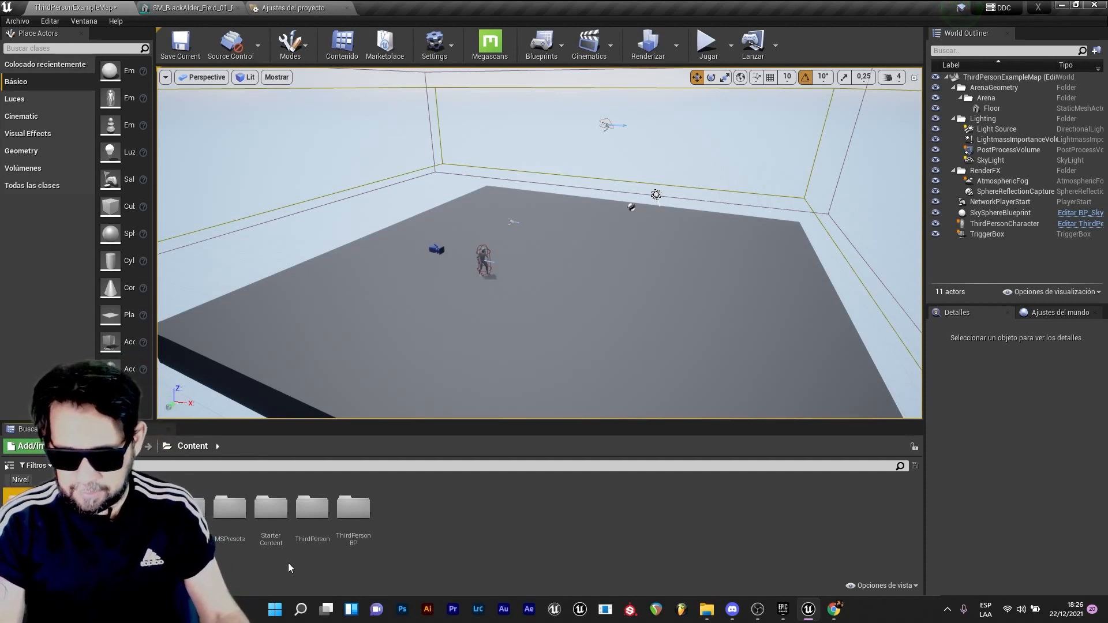
- Open BlackAlder > Geometry > PivotPainter and drag a tree mesh onto the floor
{"action": "left_click", "coordinate": [229, 507]}
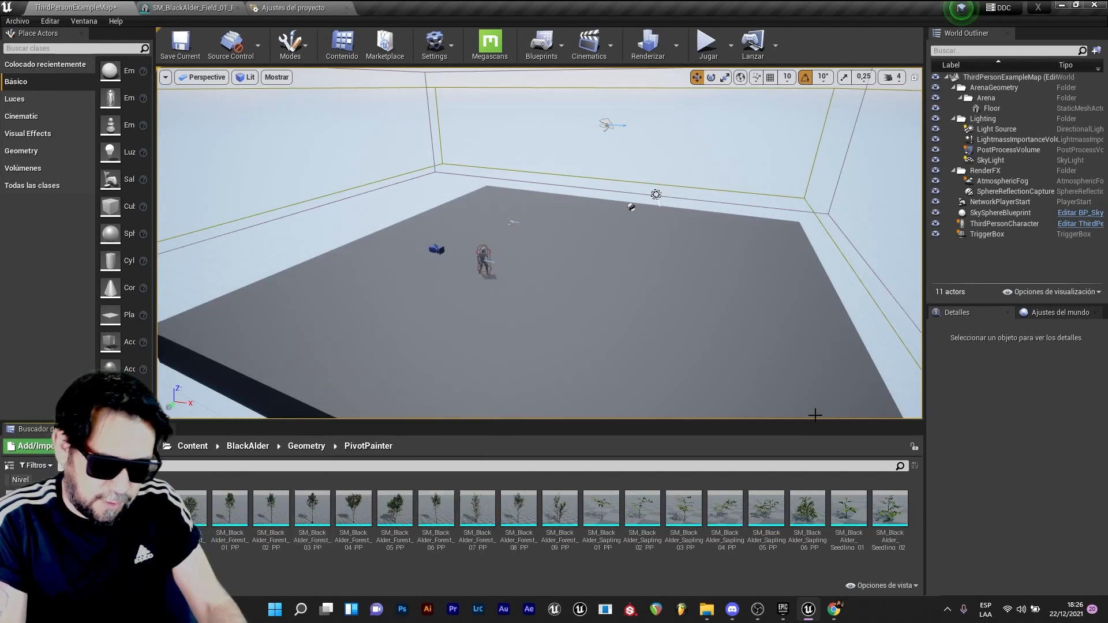
{"action": "left_click_drag", "start_coordinate": [230, 506], "coordinate": [339, 283]}
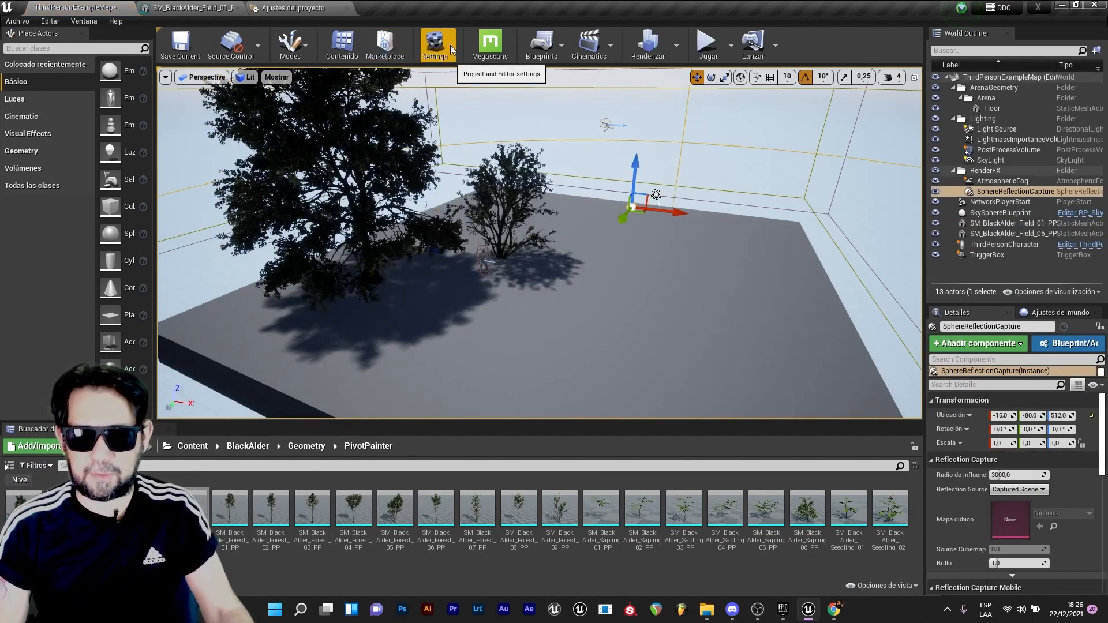
- Open the Black Alder Field 01 static mesh in the Static Mesh Editor
{"action": "left_click", "coordinate": [434, 44]}
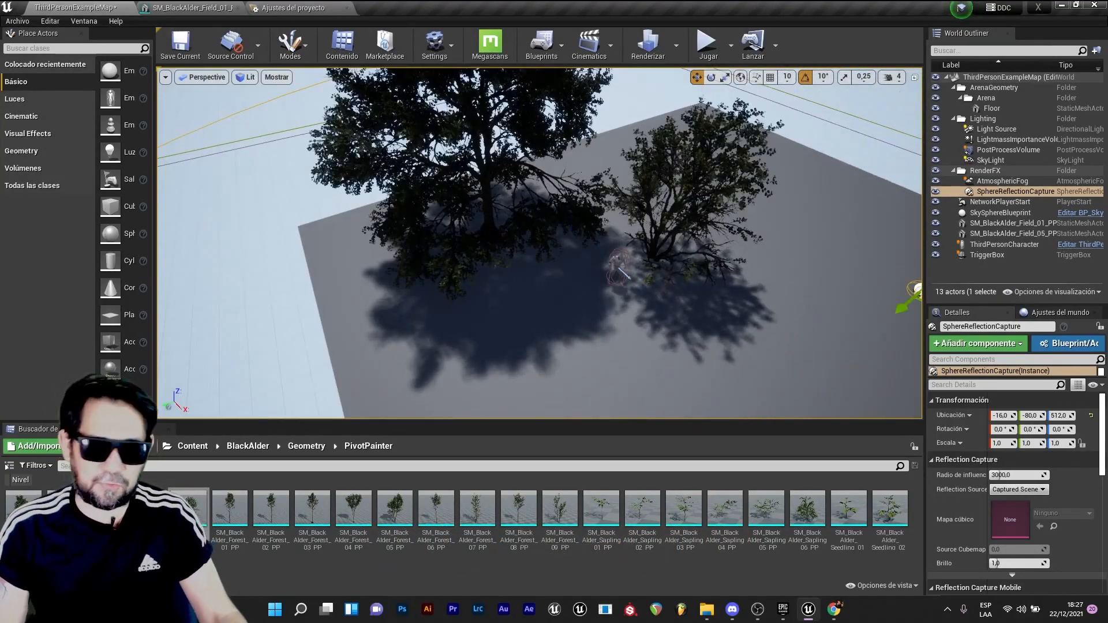
{"action": "left_click", "coordinate": [179, 8]}
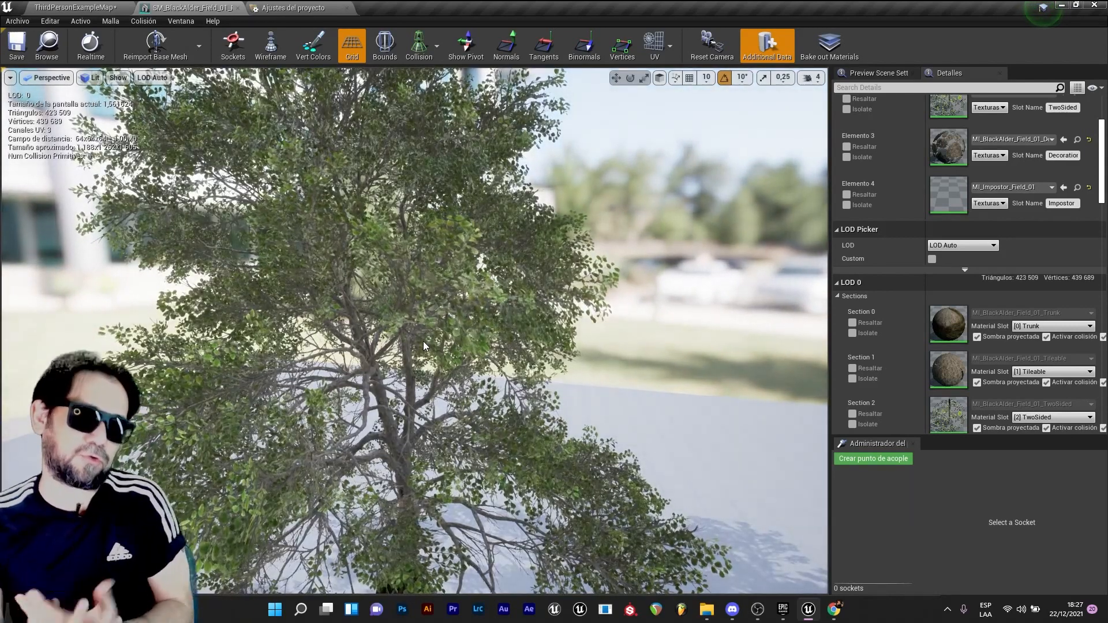
{"action": "mouse_move", "coordinate": [239, 8]}
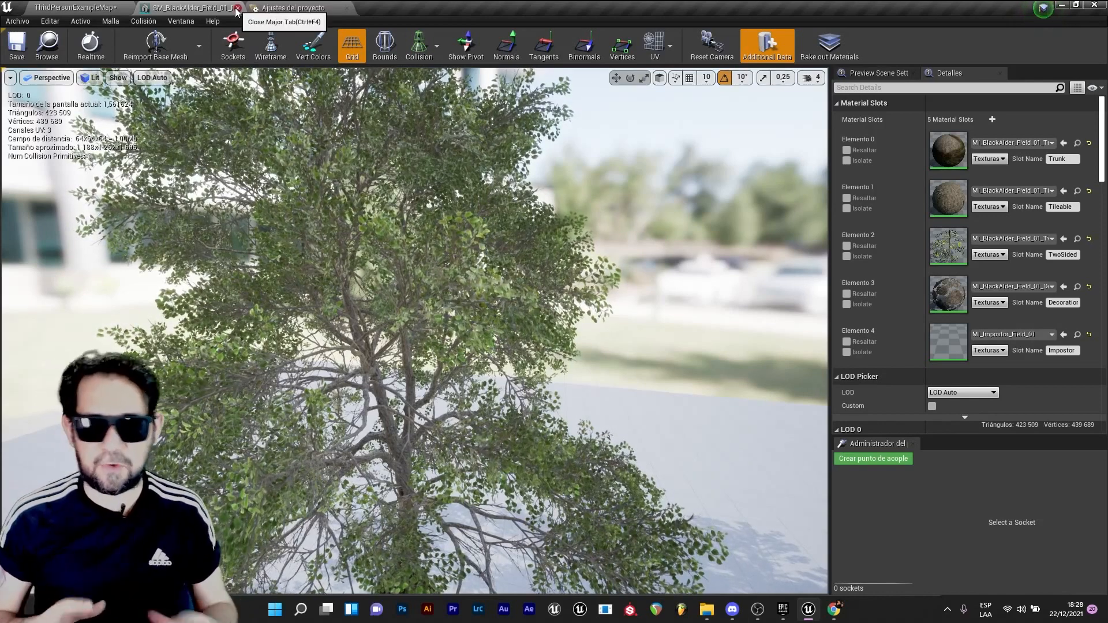
- Close the Black Alder Field 01 mesh editor tab
{"action": "left_click", "coordinate": [243, 9]}
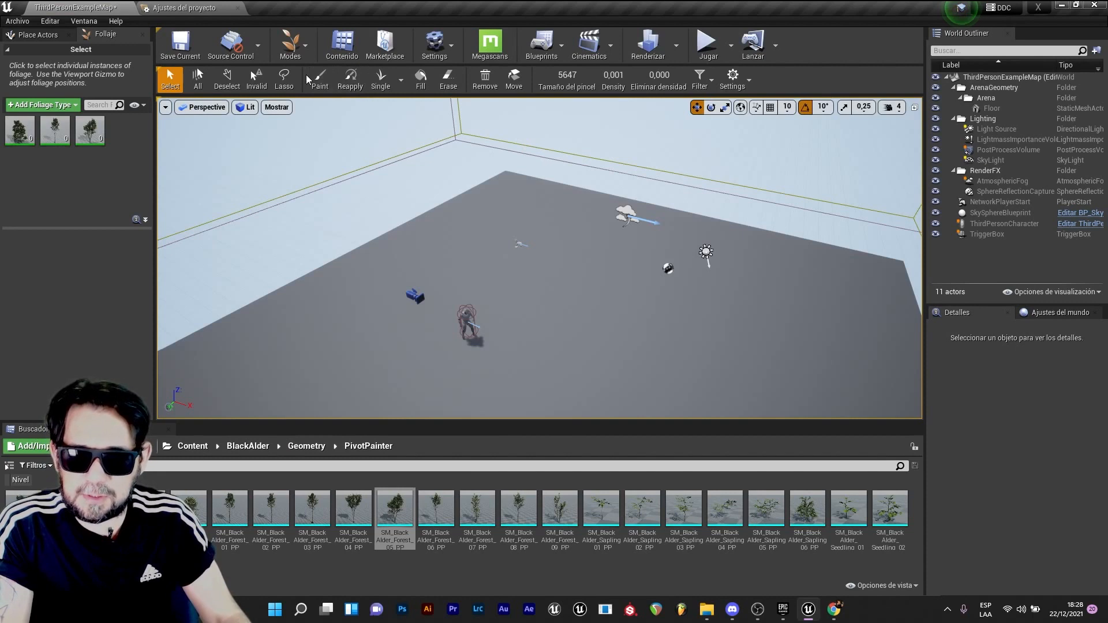
- Paint a dense cluster of black alder foliage trees across the floor
{"action": "left_click", "coordinate": [319, 80]}
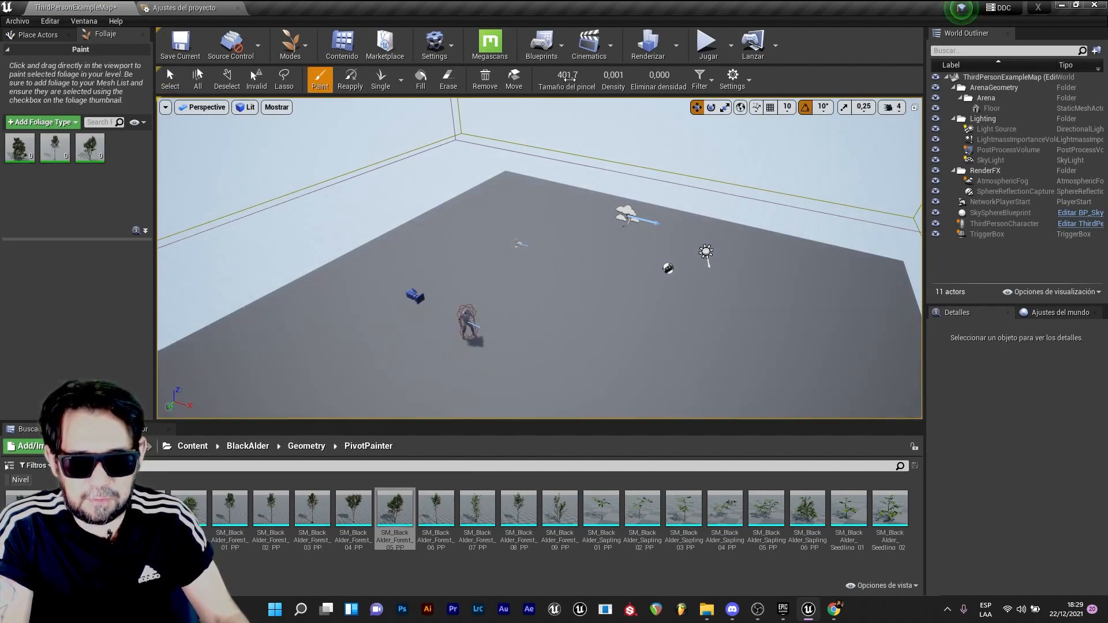
{"action": "left_click", "coordinate": [652, 282]}
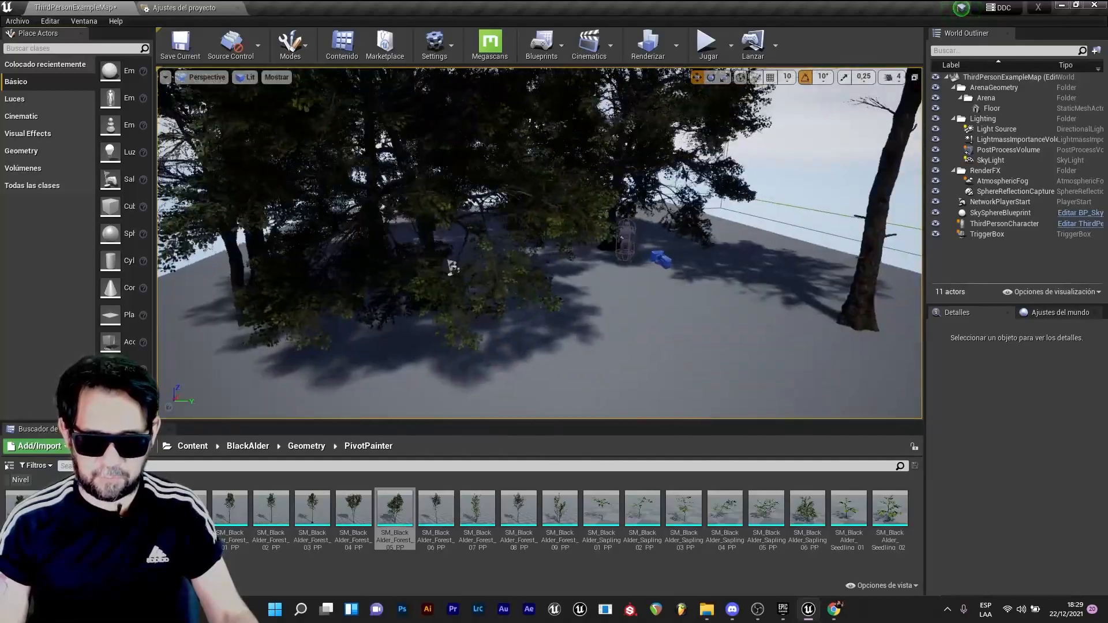
- Move the view among the painted trees and return to the top-level Content folder
{"action": "left_click_drag", "start_coordinate": [453, 269], "coordinate": [613, 187]}
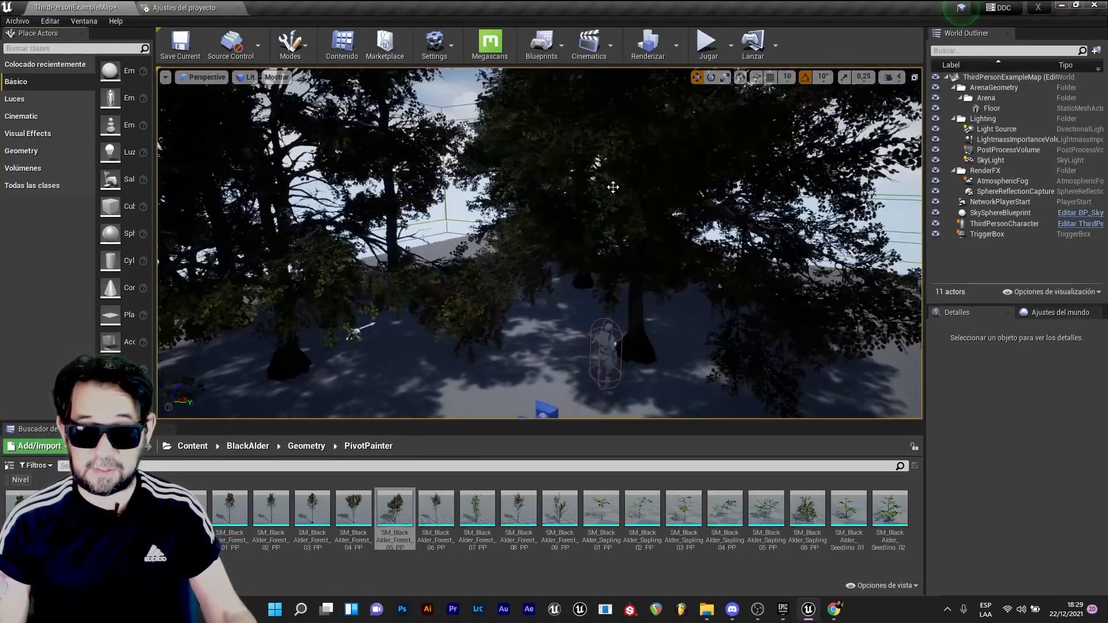
{"action": "left_click", "coordinate": [192, 446]}
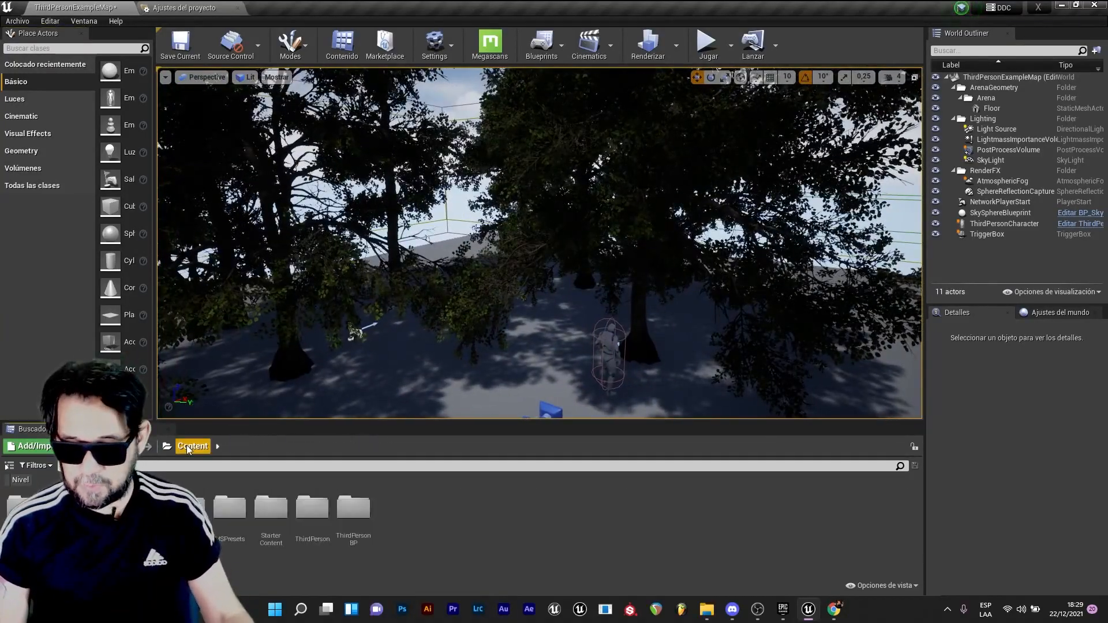